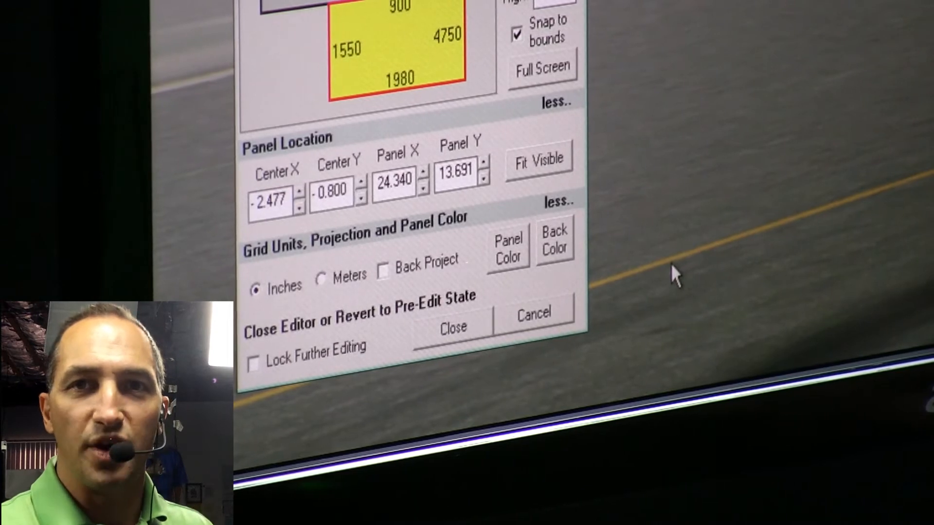
{"action": "mouse_move", "coordinate": [661, 276]}
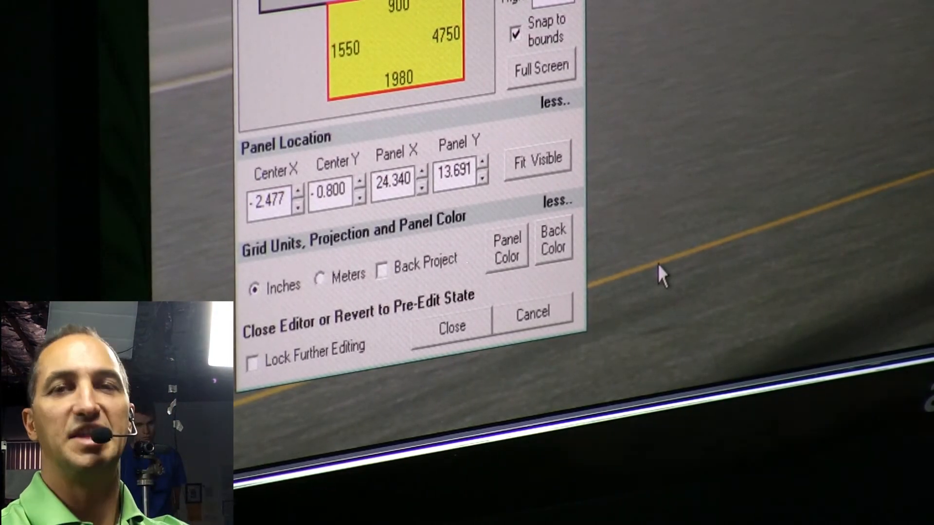
{"action": "mouse_move", "coordinate": [920, 272]}
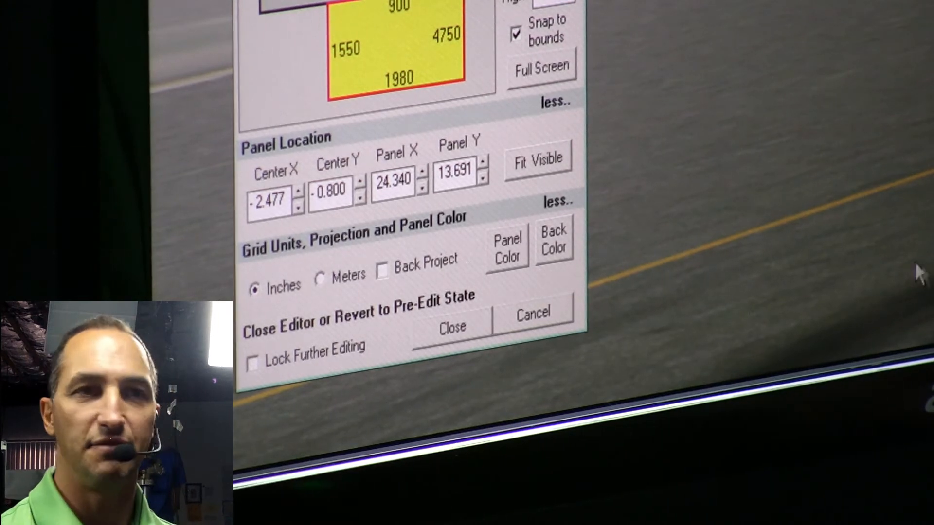